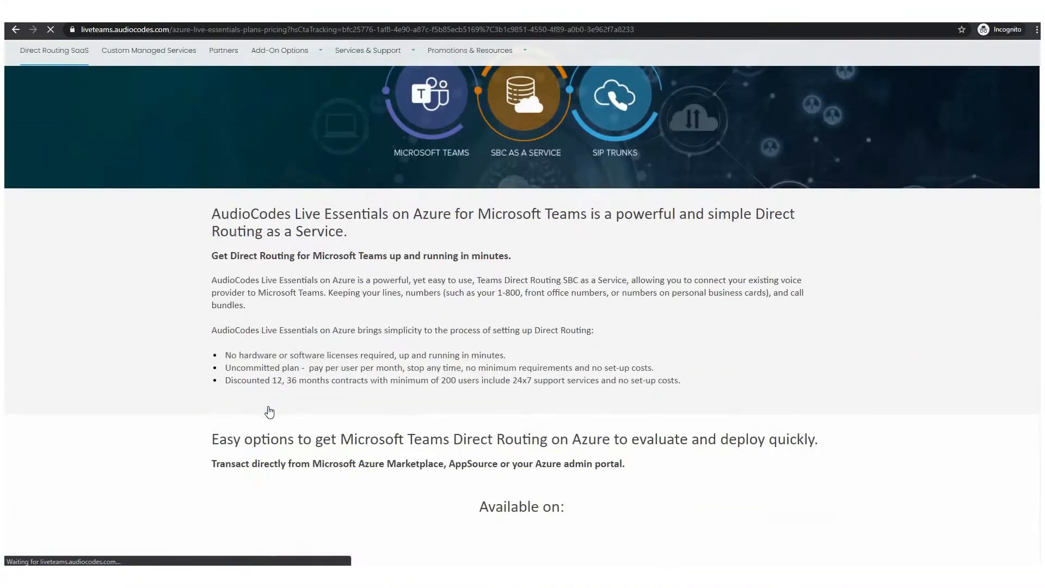
Go from the Live Essentials pricing page to its Azure Marketplace listing.
{"action": "scroll", "scroll_direction": "down", "scroll_amount": 3}
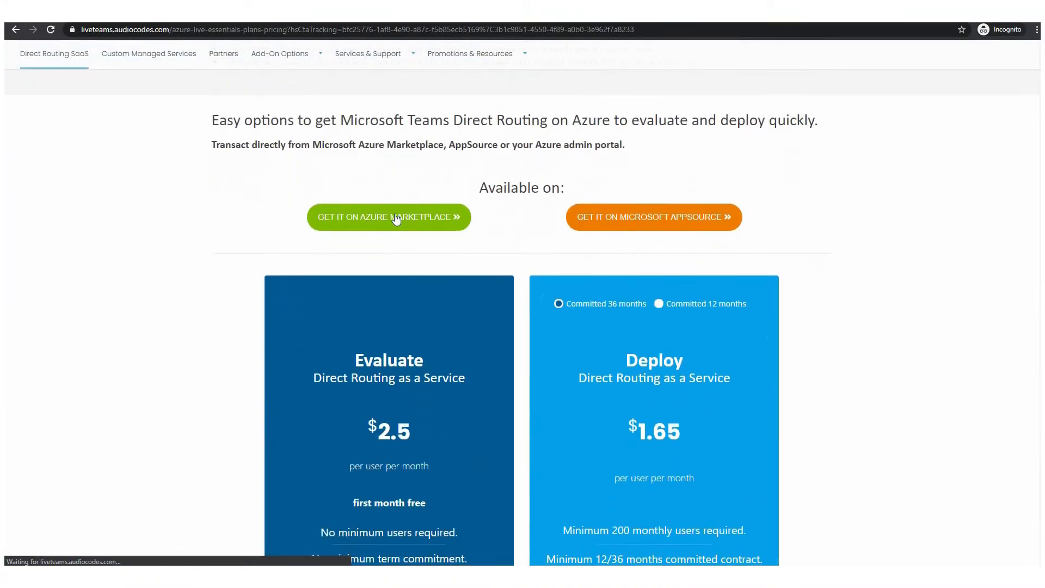
{"action": "left_click", "coordinate": [388, 217]}
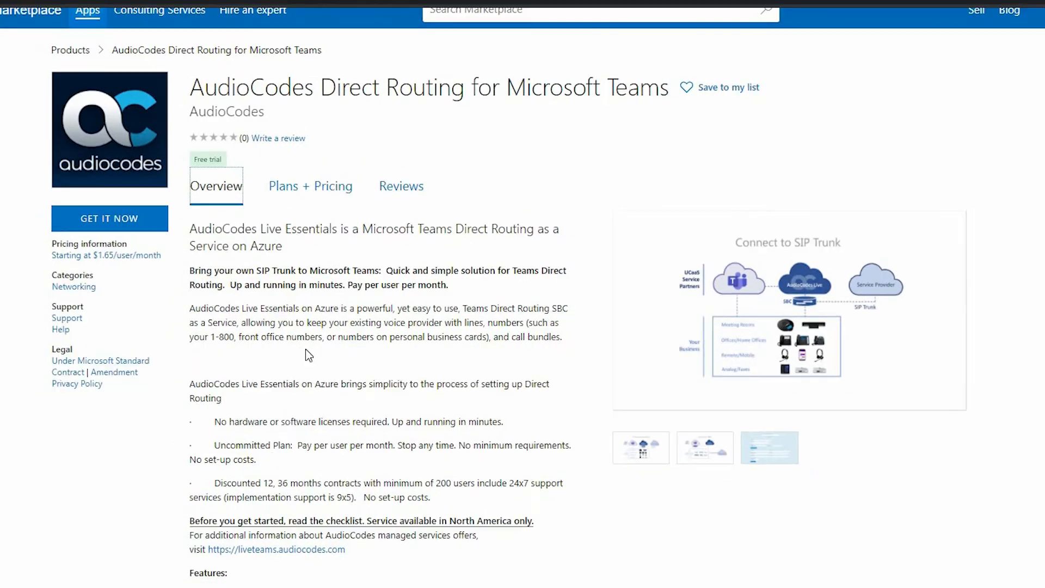
Get the Live Essentials no-commitment monthly plan and set up a subscription for 5 users.
{"action": "scroll", "scroll_direction": "down", "scroll_amount": 3}
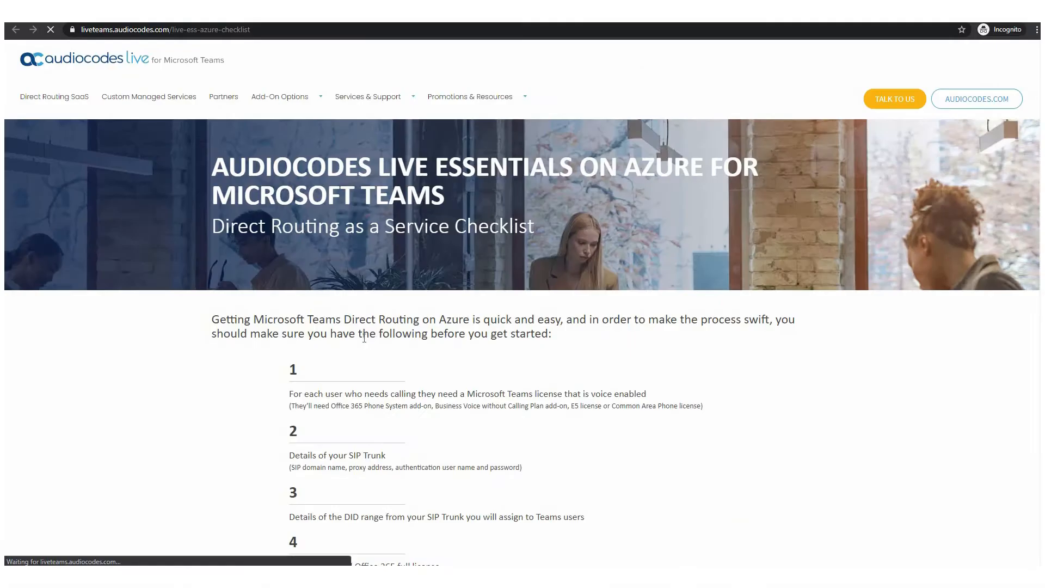
{"action": "scroll", "scroll_direction": "down", "scroll_amount": 3}
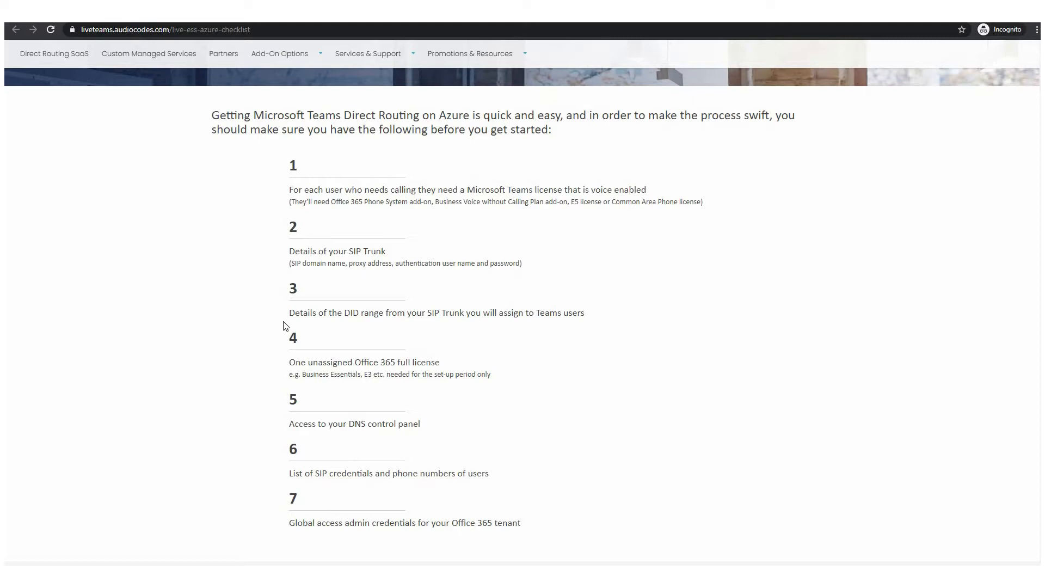
{"action": "mouse_move", "coordinate": [327, 396]}
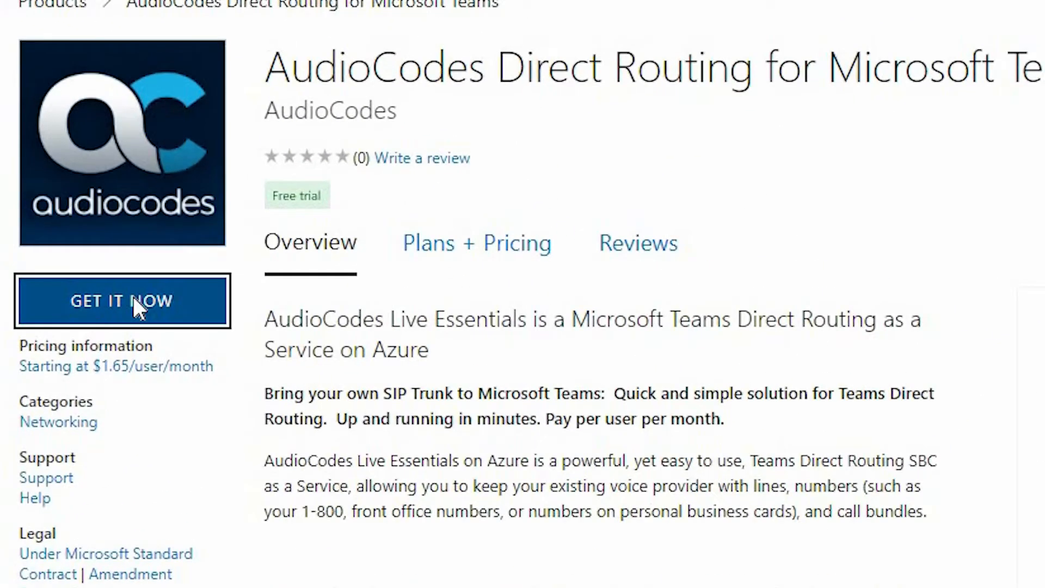
{"action": "left_click", "coordinate": [122, 301]}
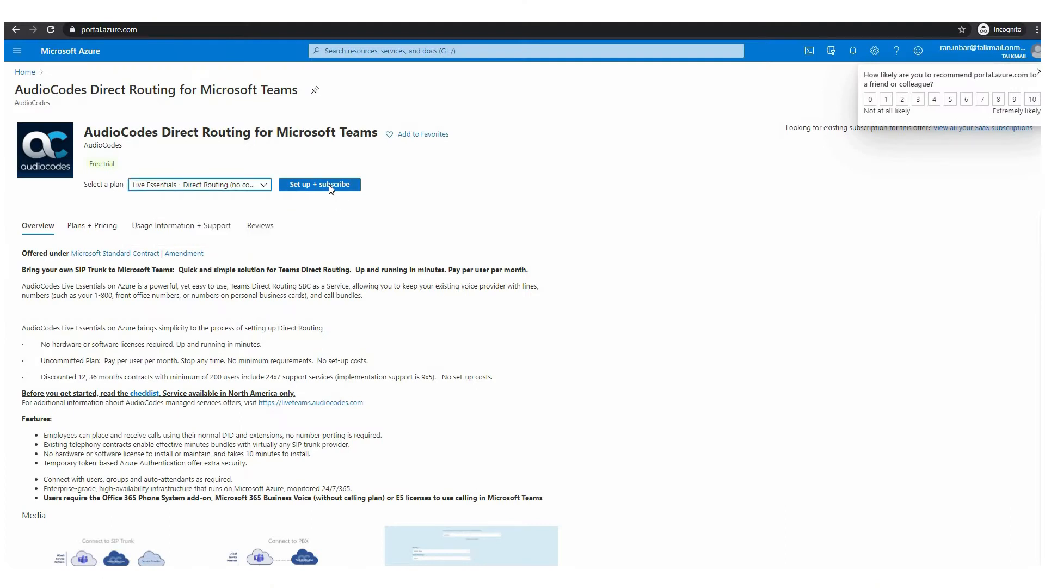
{"action": "left_click", "coordinate": [319, 185]}
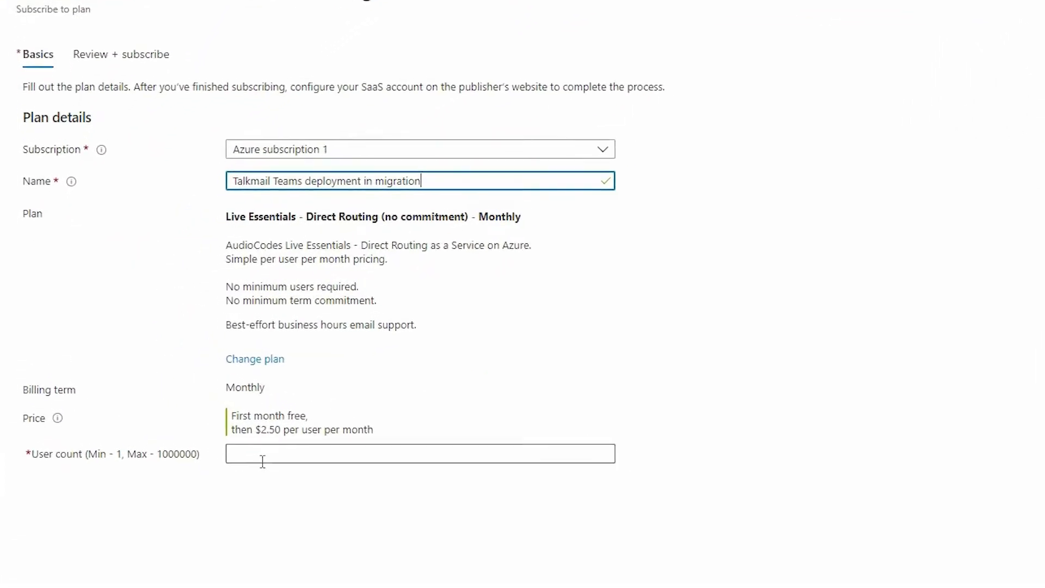
{"action": "type", "text": "5"}
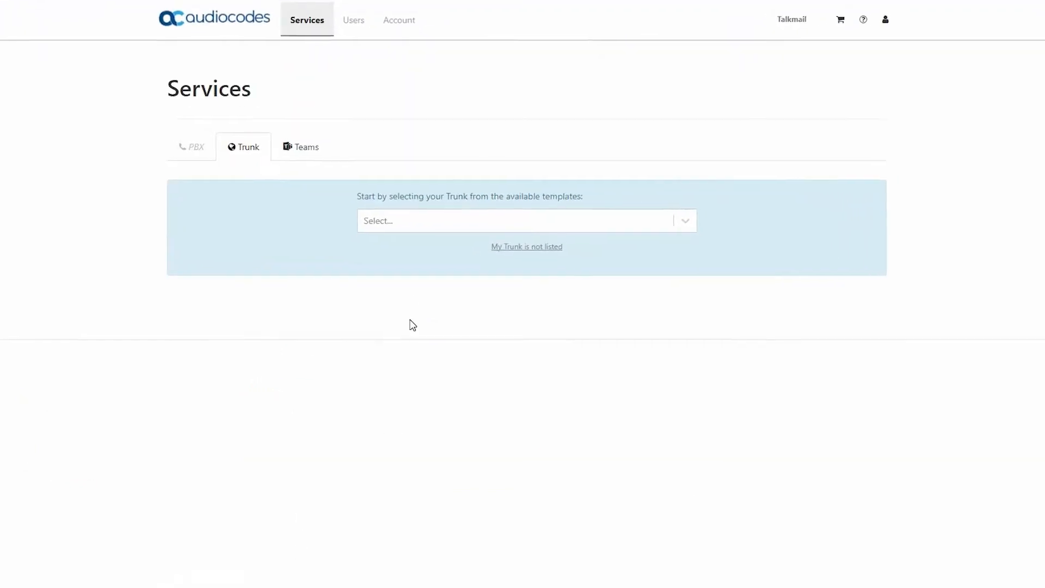
Choose the Custom template from the trunk template list.
{"action": "left_click", "coordinate": [526, 221]}
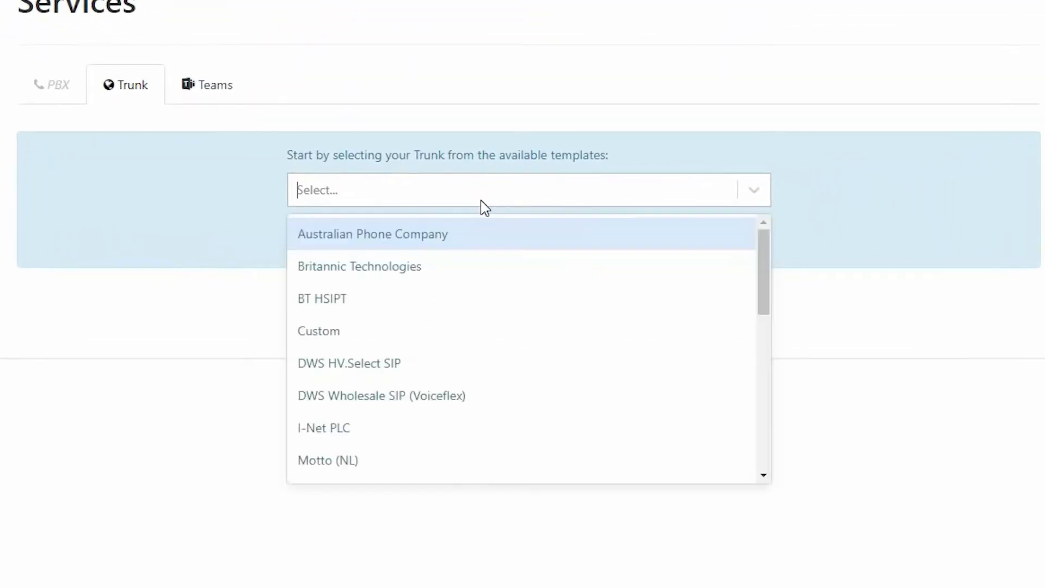
{"action": "scroll", "scroll_direction": "down", "scroll_amount": 3}
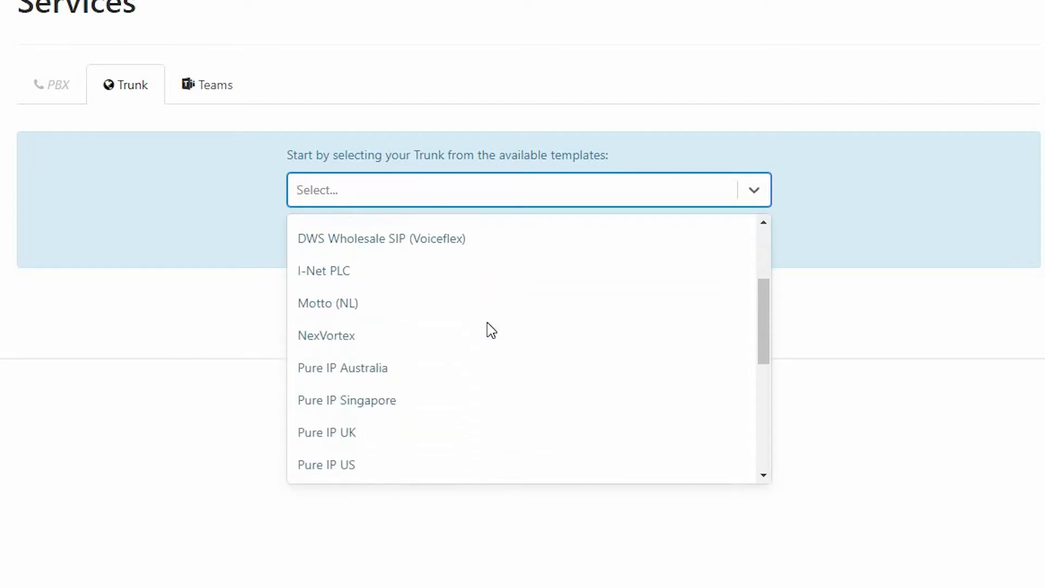
{"action": "scroll", "scroll_direction": "down", "scroll_amount": 3}
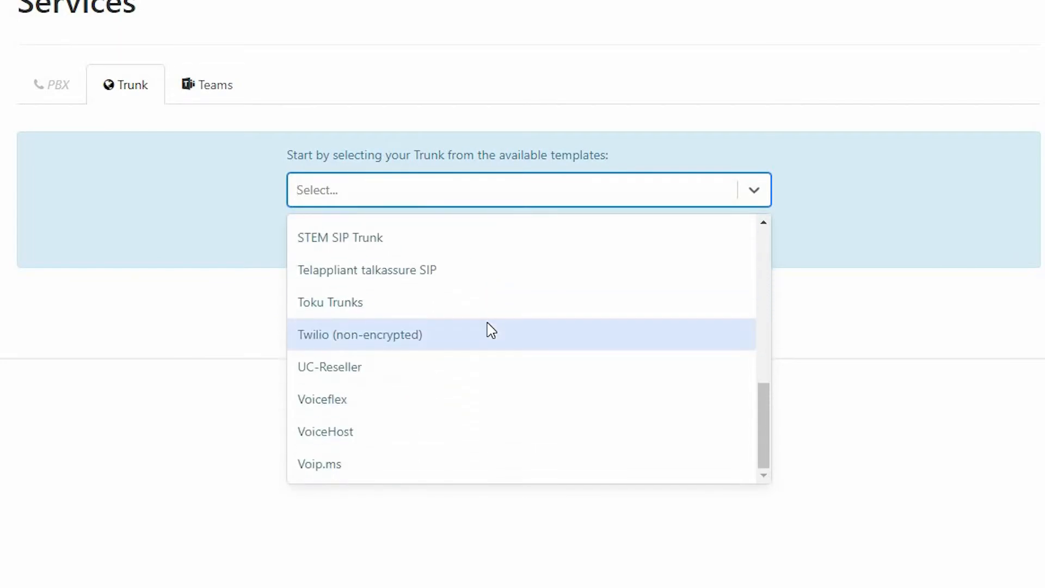
{"action": "left_click", "coordinate": [527, 190]}
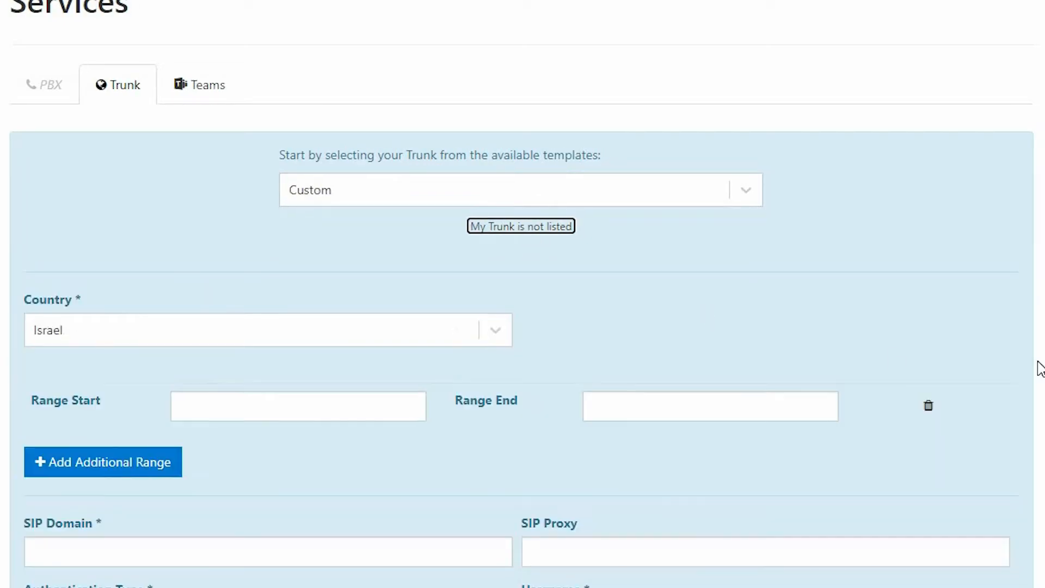
{"action": "scroll", "scroll_direction": "down", "scroll_amount": 3}
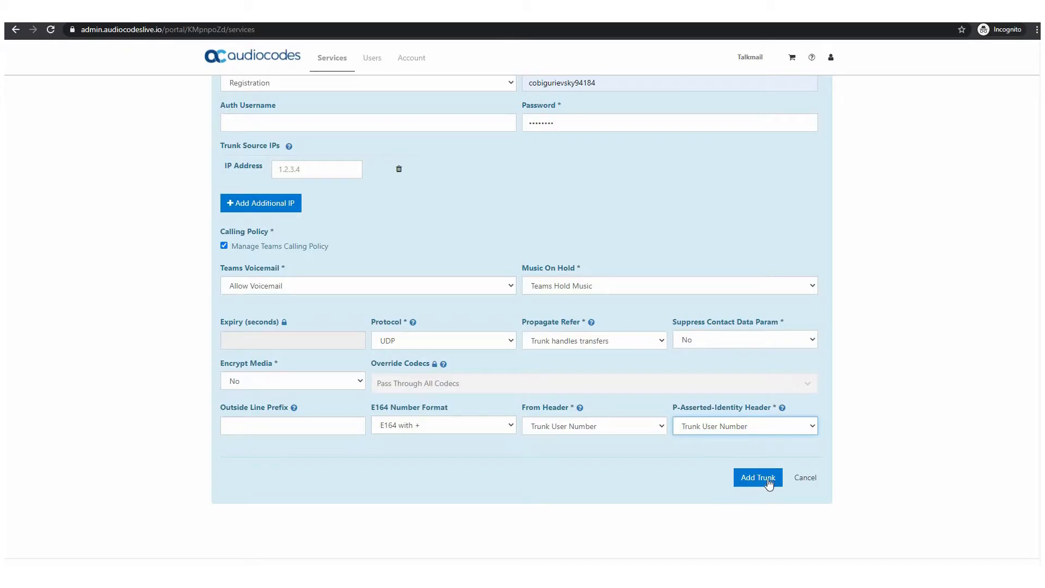
{"action": "left_click", "coordinate": [757, 477]}
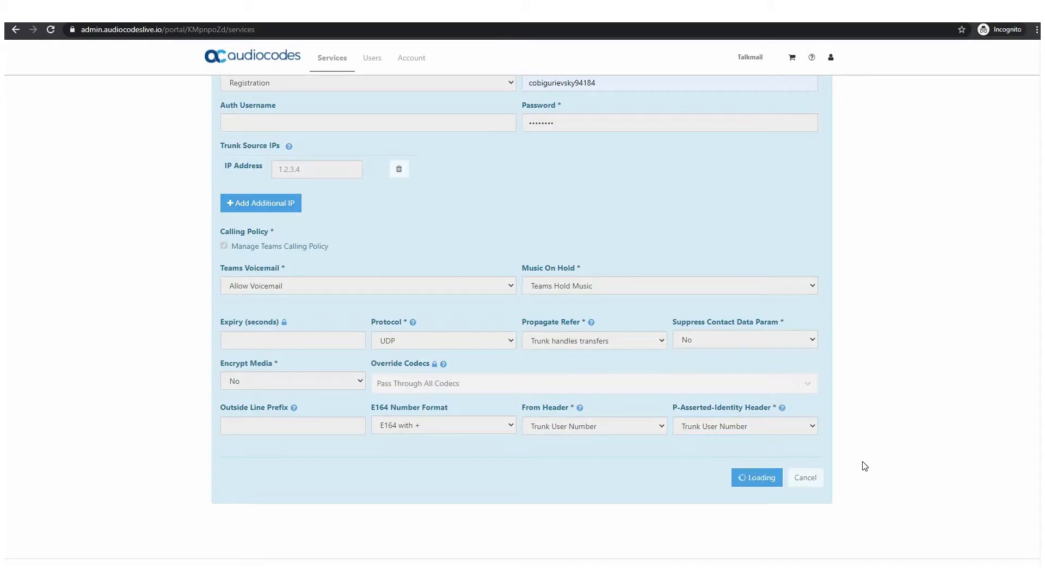
{"action": "left_click", "coordinate": [756, 477]}
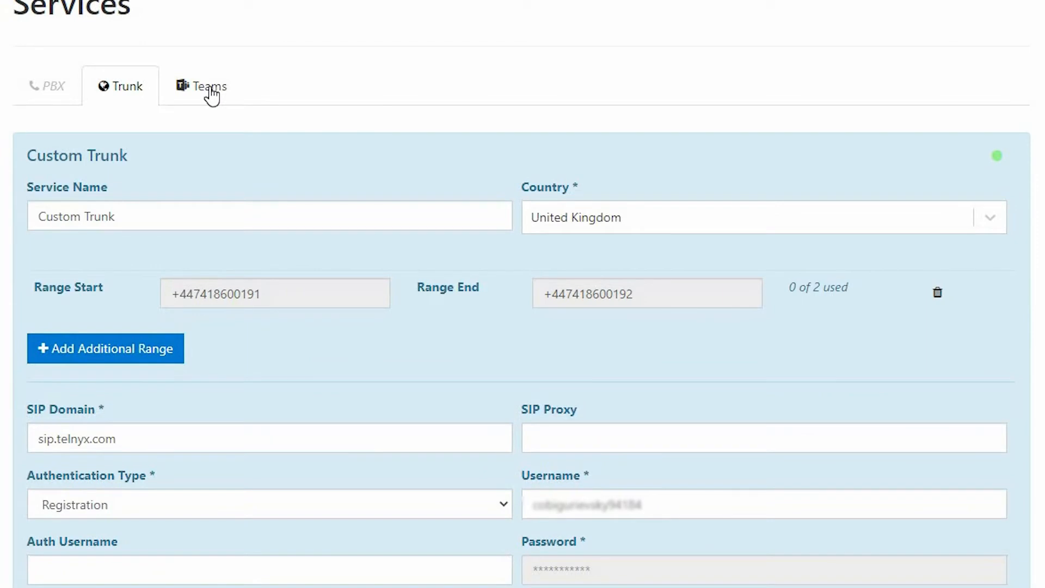
Enable the Teams service with Office 365 sync kept on, prompting Microsoft sign-in.
{"action": "left_click", "coordinate": [209, 86]}
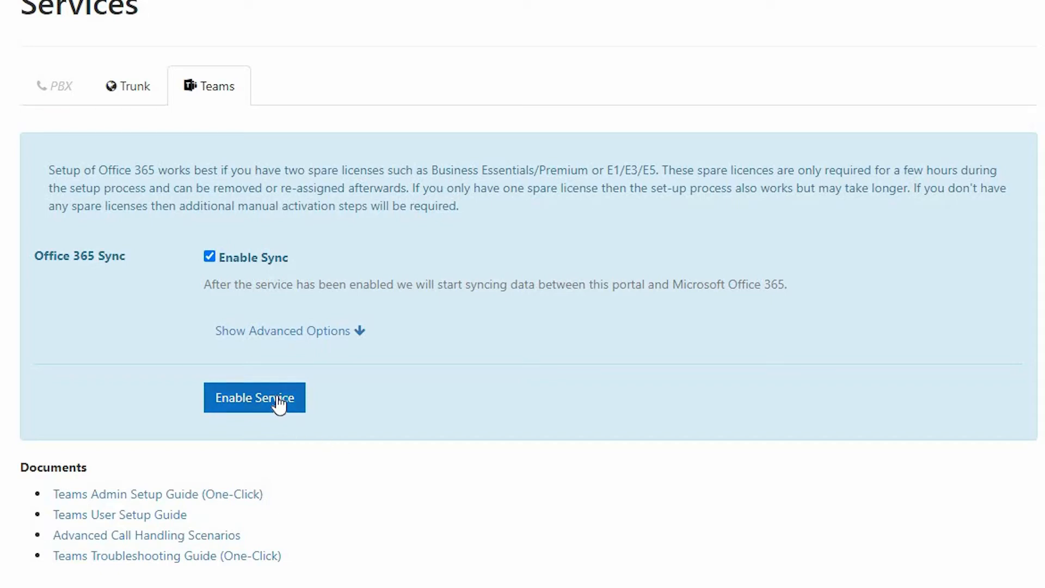
{"action": "left_click", "coordinate": [253, 398]}
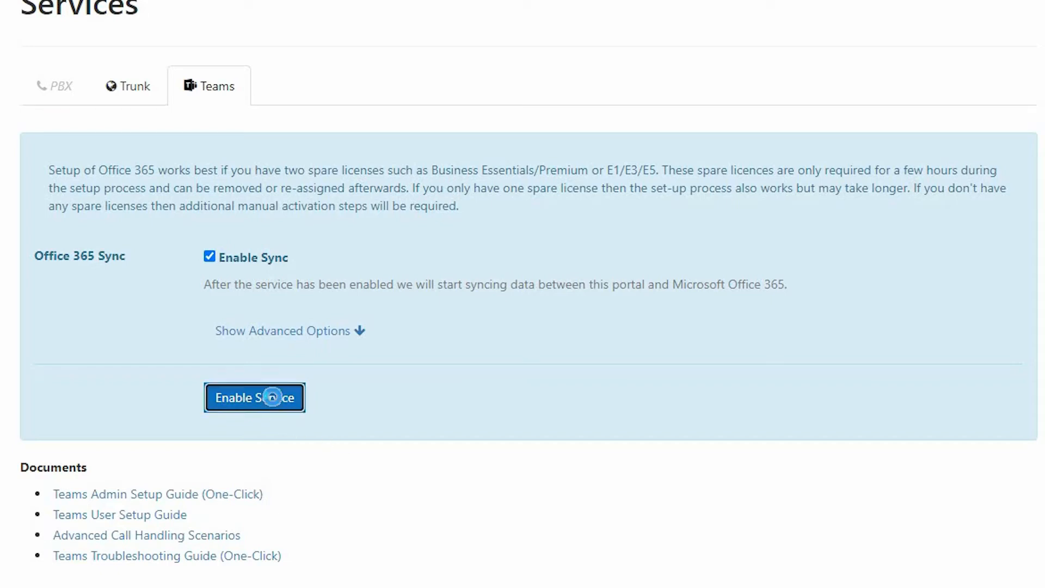
{"action": "left_click", "coordinate": [254, 397]}
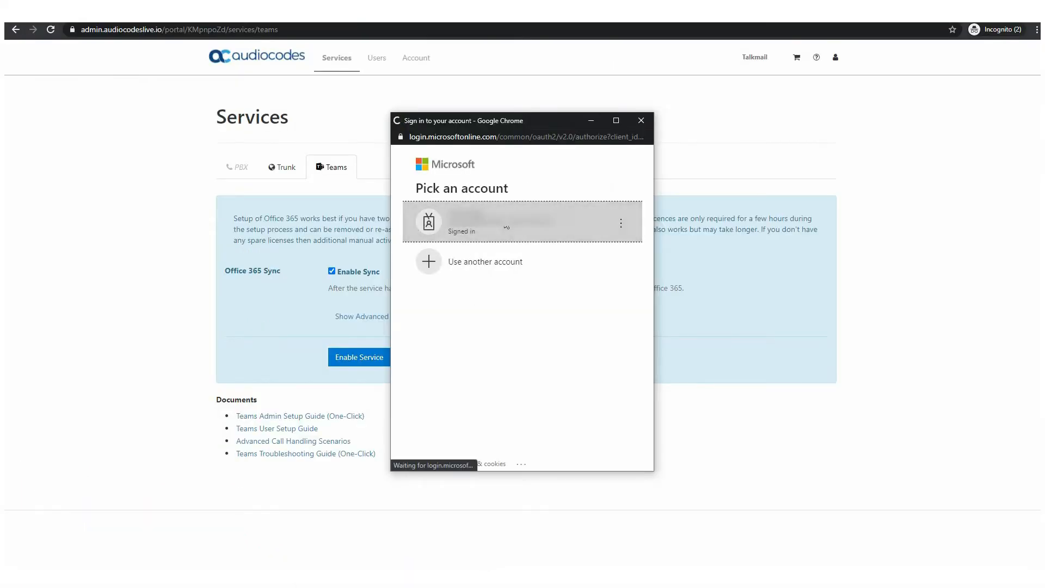
Sign in as the admin, accept permissions with organization-wide consent, and go to the Users page.
{"action": "left_click", "coordinate": [521, 223]}
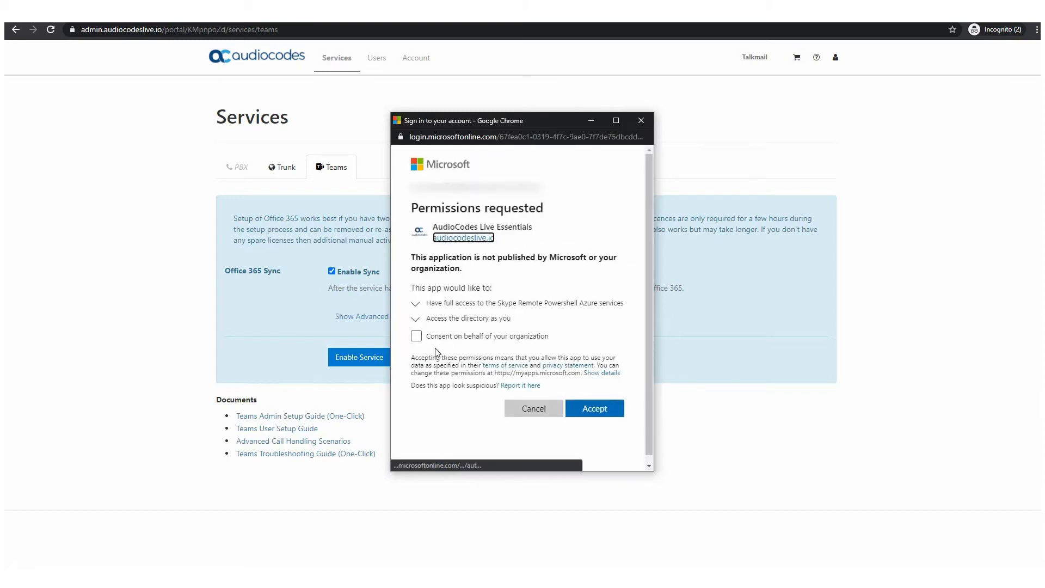
{"action": "left_click", "coordinate": [416, 337]}
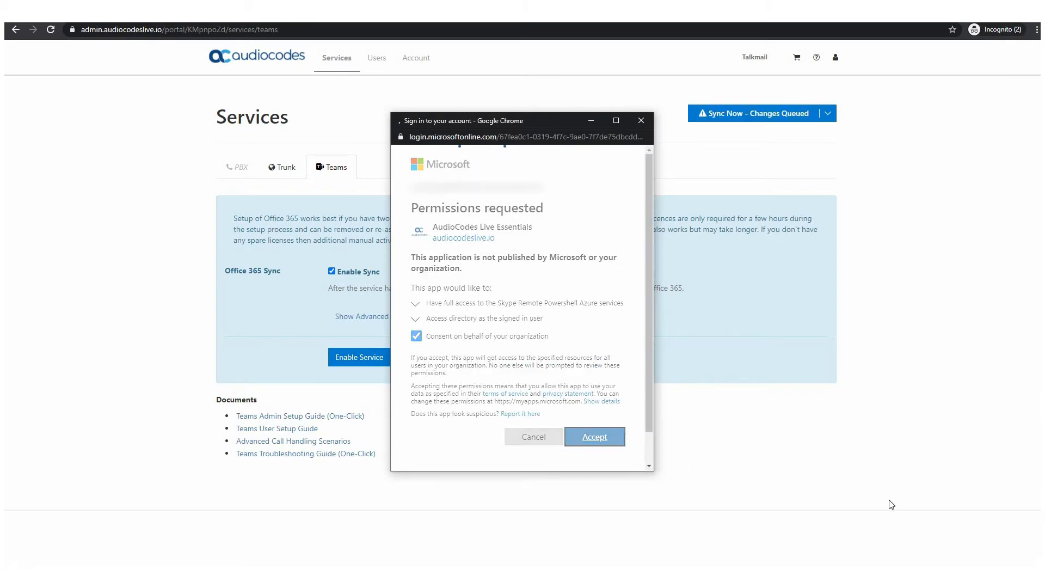
{"action": "left_click", "coordinate": [416, 337]}
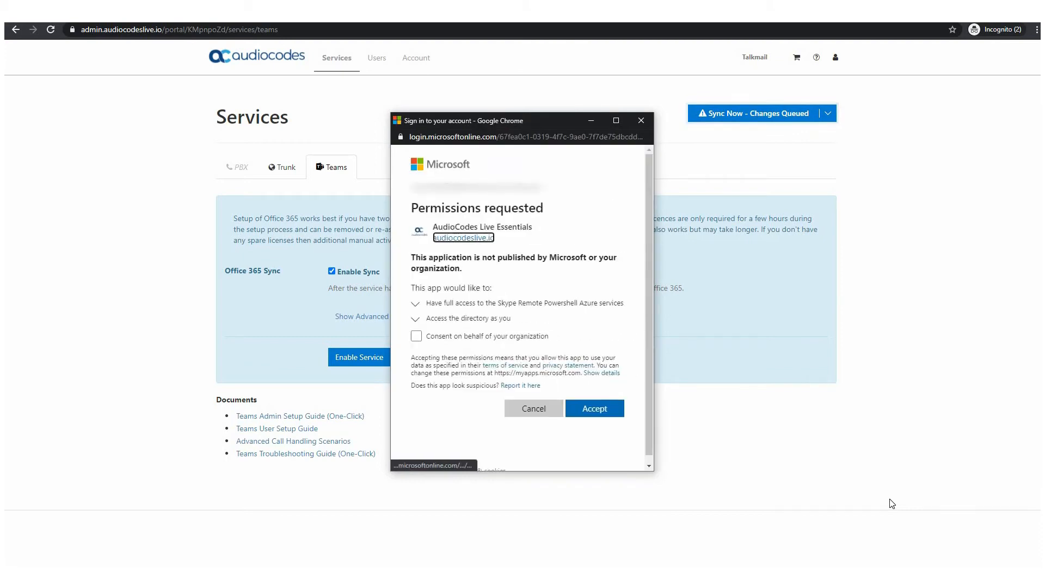
{"action": "left_click", "coordinate": [416, 337]}
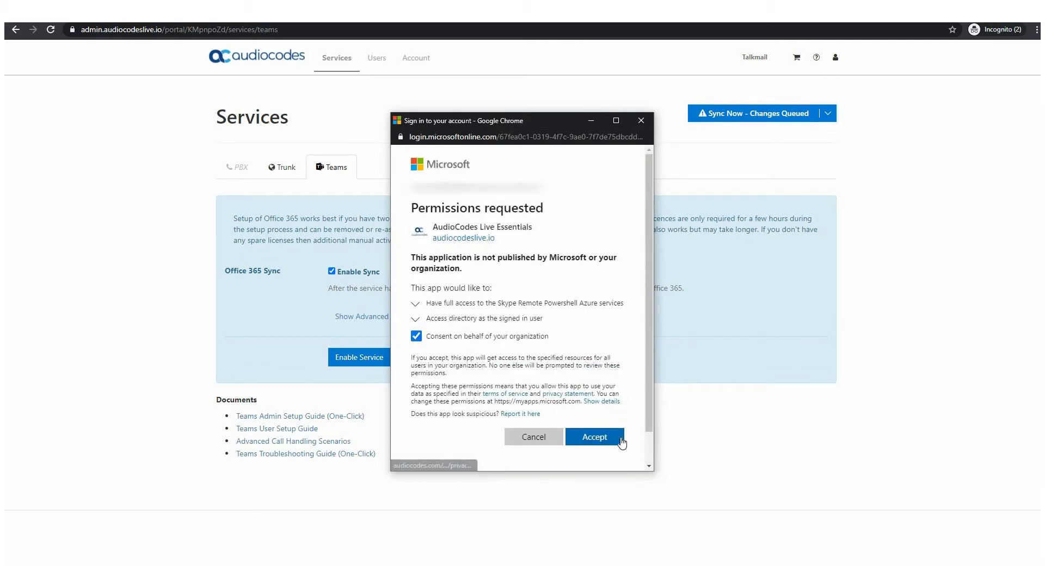
{"action": "left_click", "coordinate": [593, 437]}
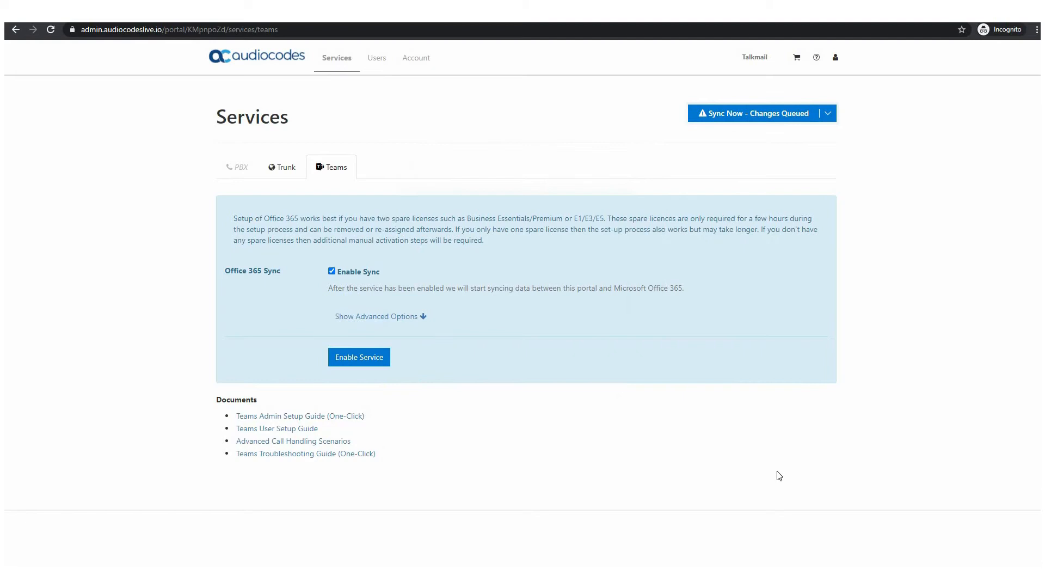
{"action": "left_click", "coordinate": [376, 57]}
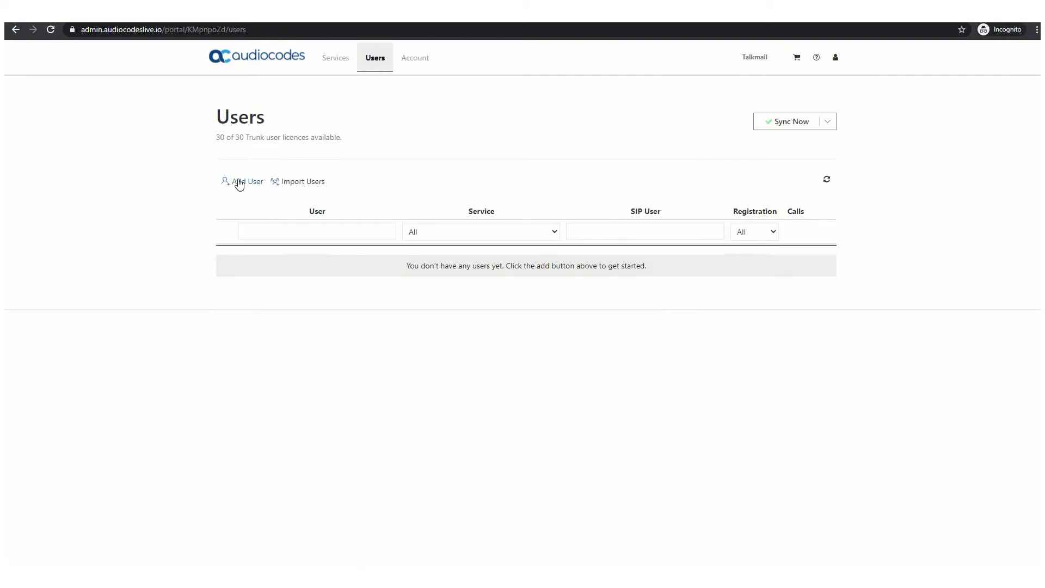
{"action": "left_click", "coordinate": [247, 182]}
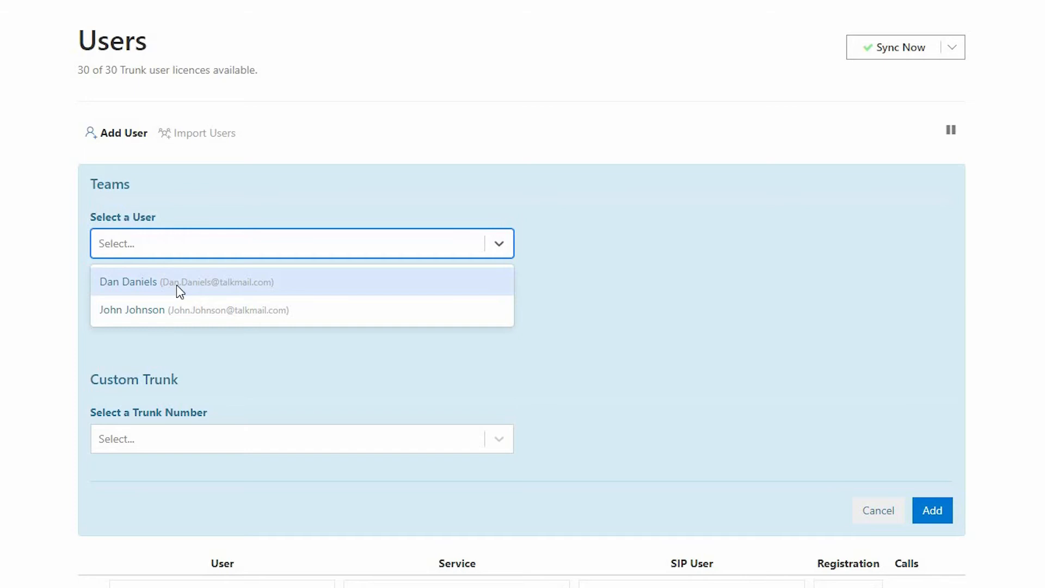
{"action": "left_click", "coordinate": [186, 281]}
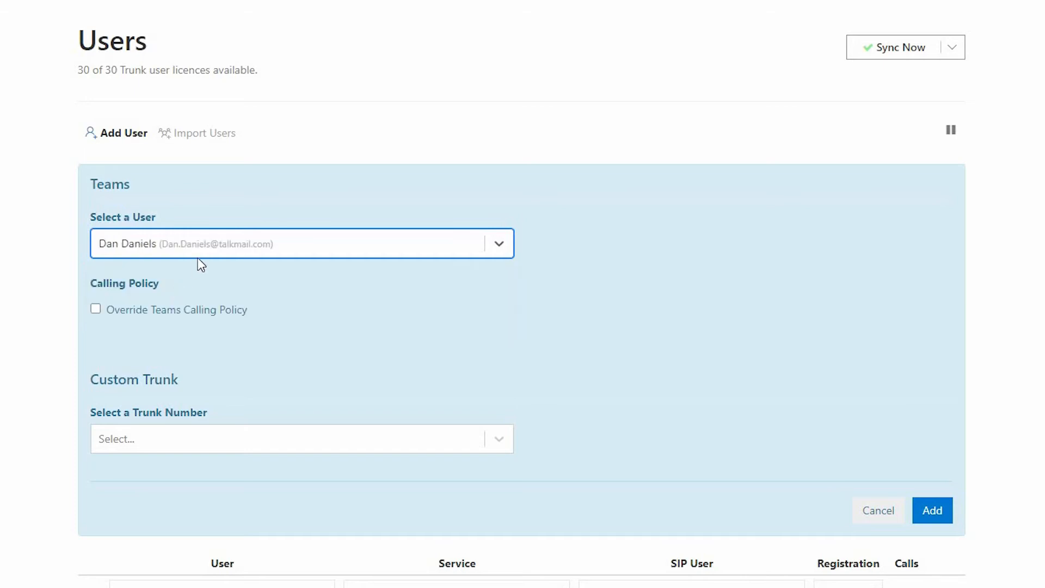
{"action": "left_click", "coordinate": [931, 510]}
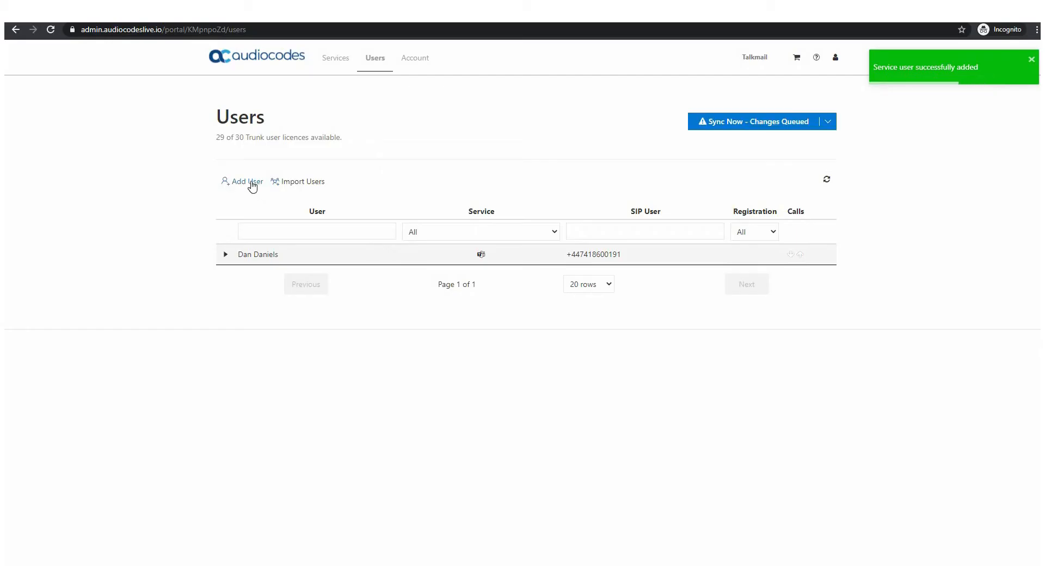
{"action": "left_click", "coordinate": [242, 182]}
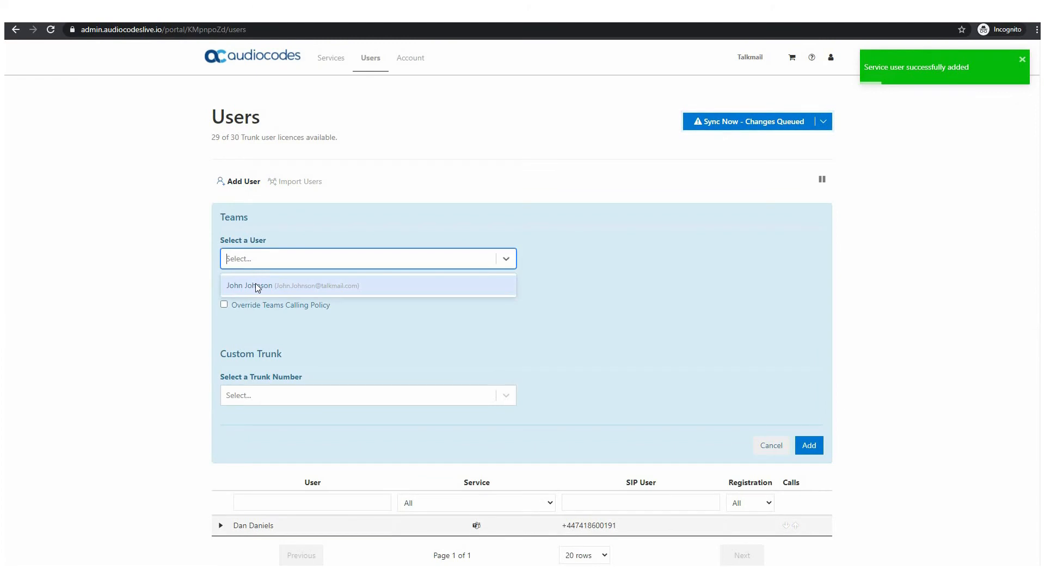
{"action": "left_click", "coordinate": [292, 286]}
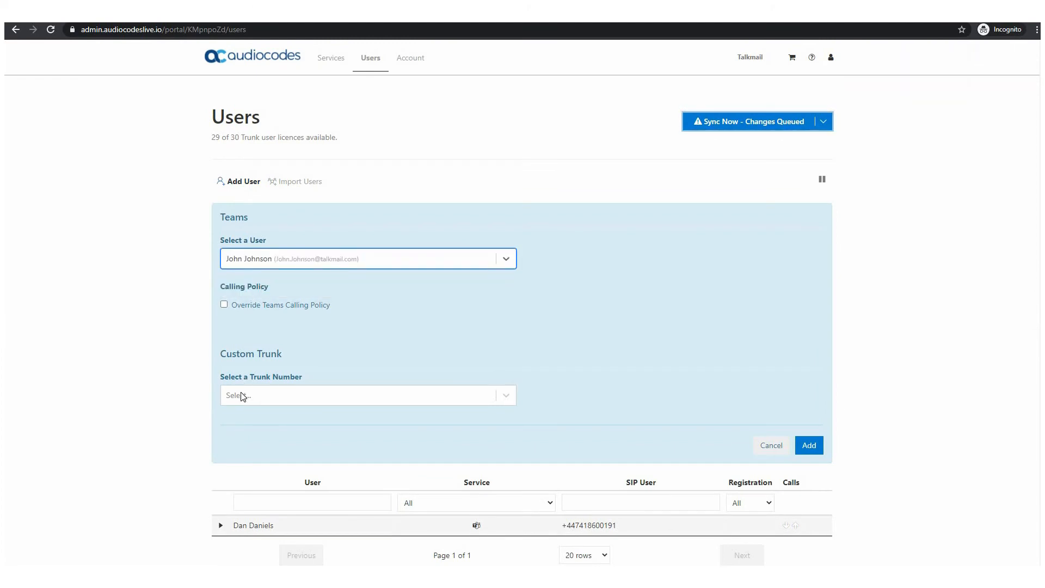
{"action": "left_click", "coordinate": [367, 394]}
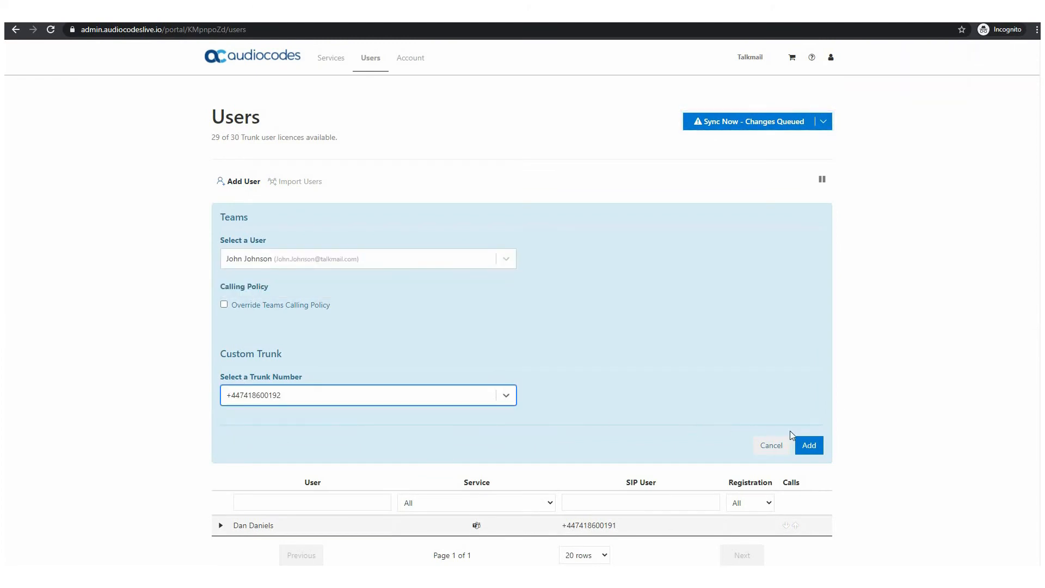